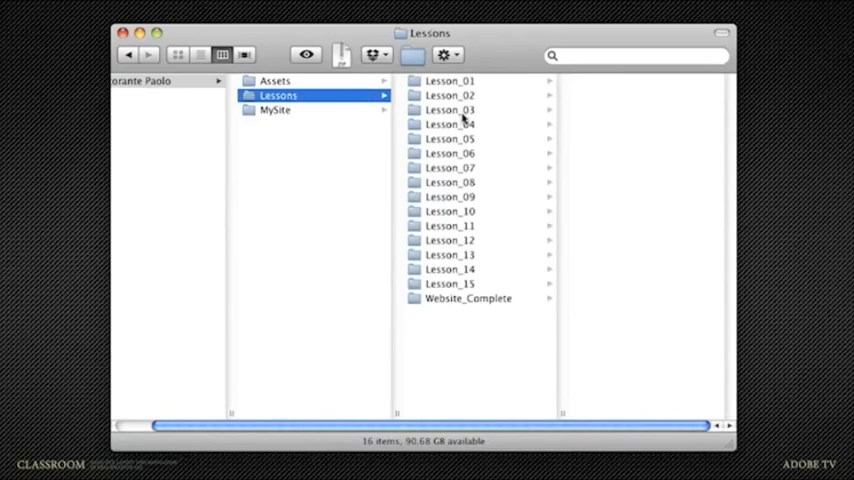
Step: Browse Lesson_04 and MySite in Finder, then select olives.psd in Assets > Images
click(449, 123)
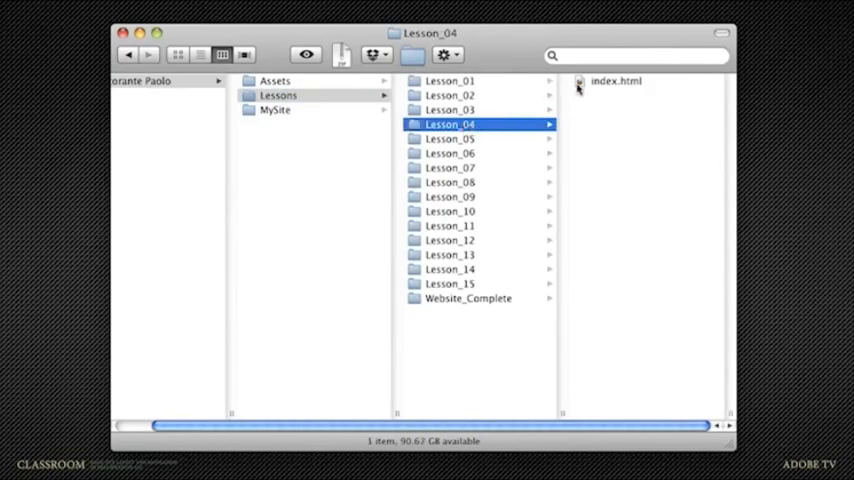
click(616, 81)
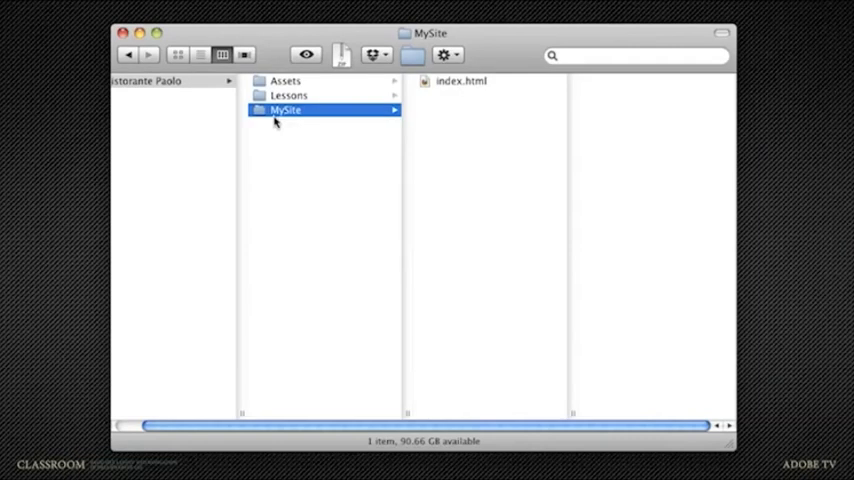
click(285, 81)
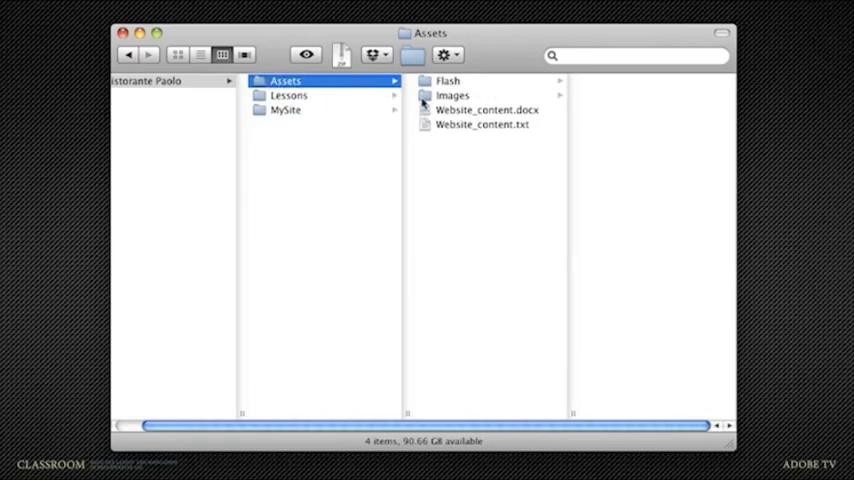
click(452, 95)
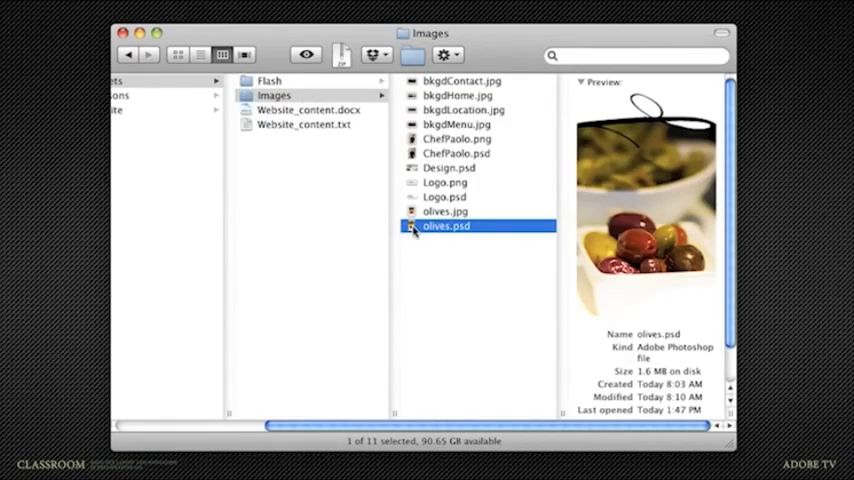
Step: Open olives.psd in Photoshop and launch File > Save for Web & Devices
double_click(446, 226)
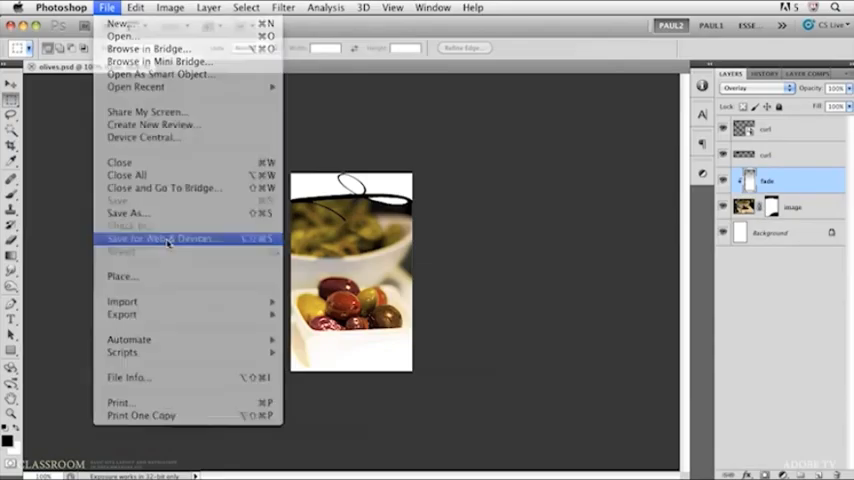
click(160, 238)
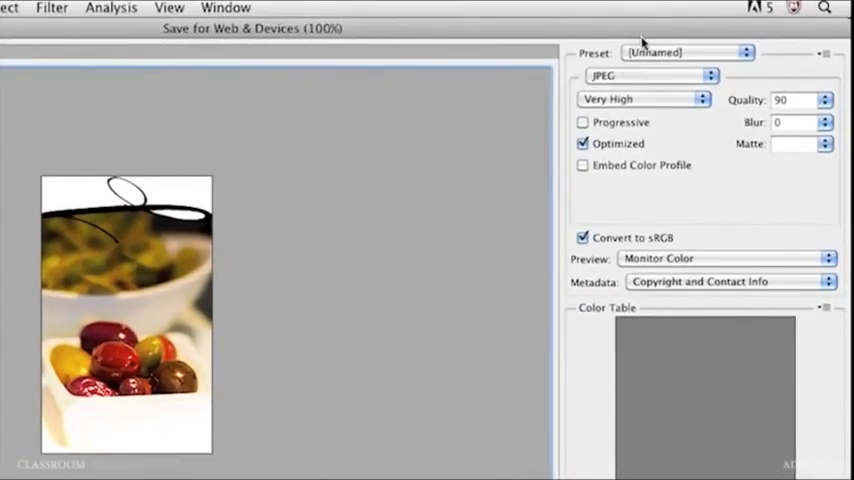
Step: Apply the JPEG Medium preset, setting quality to 30 (about 6.5K)
click(686, 52)
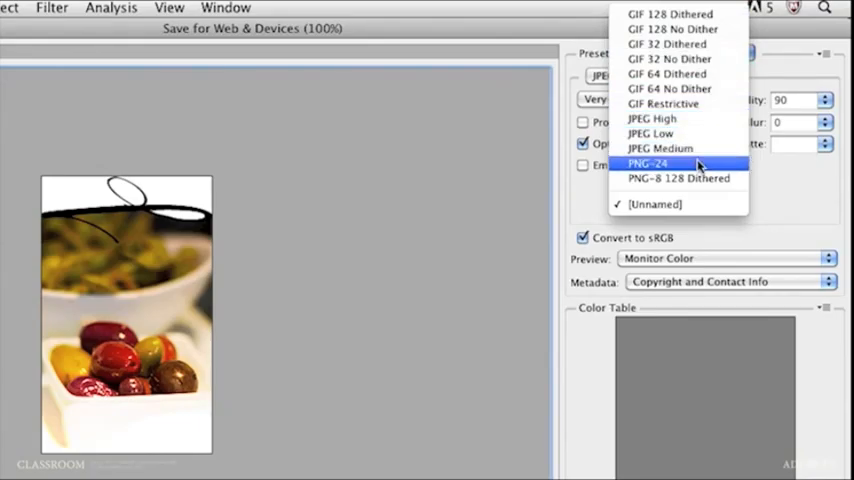
mouse_move(665, 104)
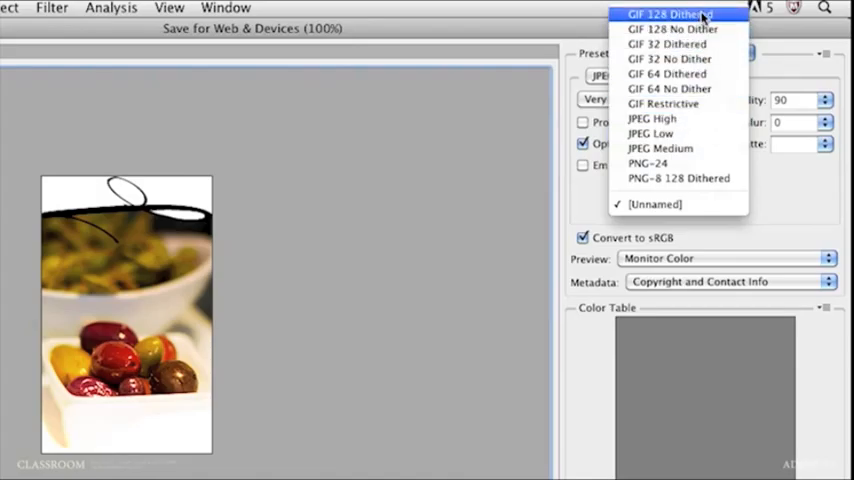
mouse_move(663, 103)
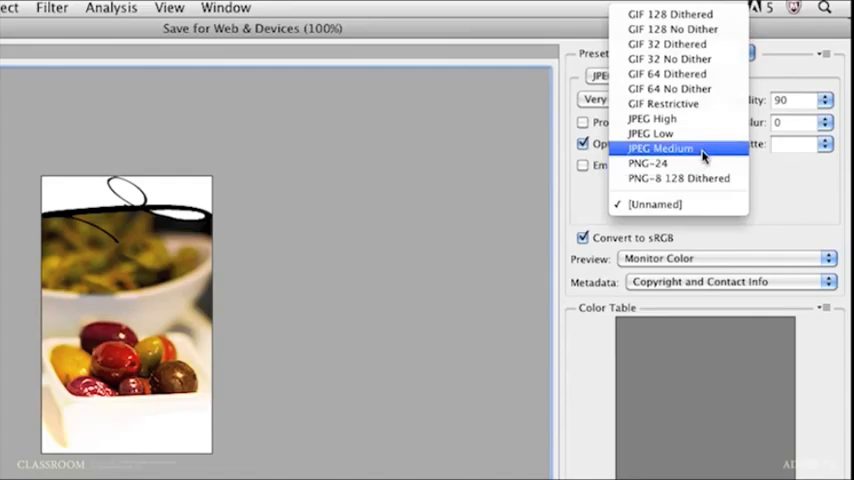
mouse_move(705, 155)
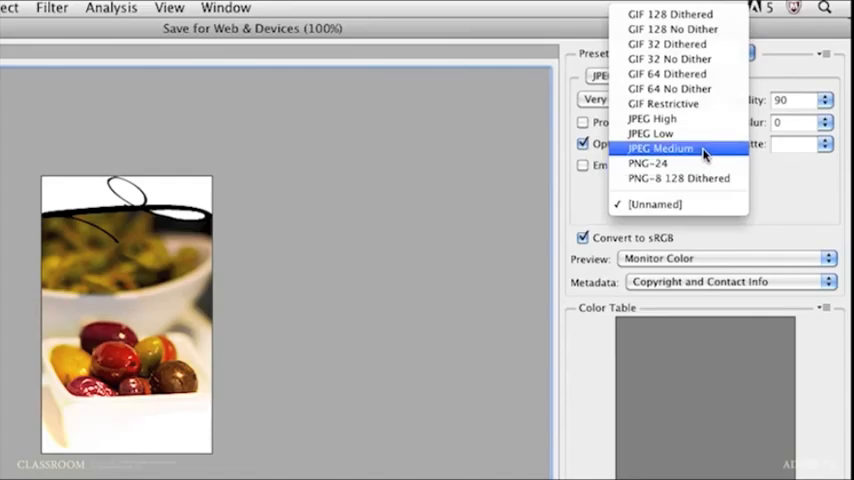
click(659, 148)
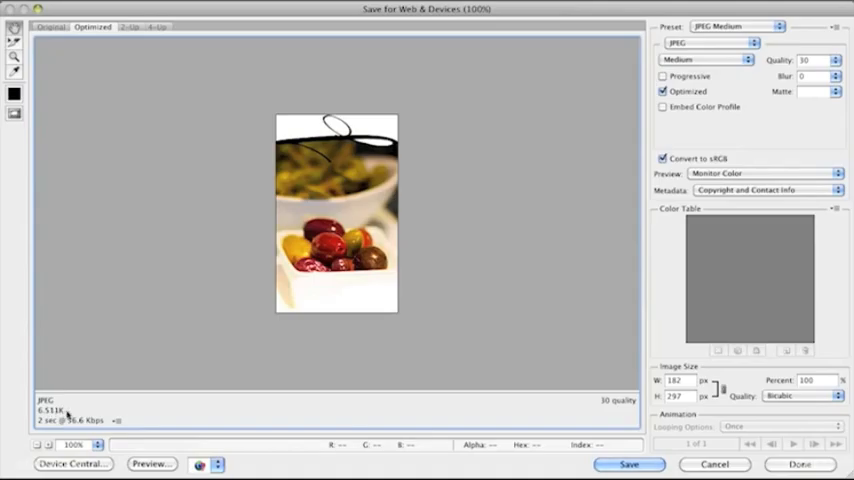
mouse_move(226, 258)
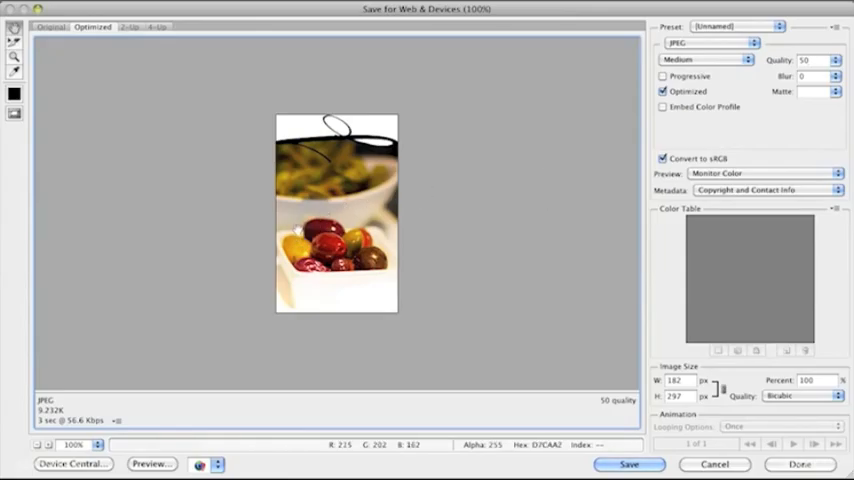
mouse_move(38, 415)
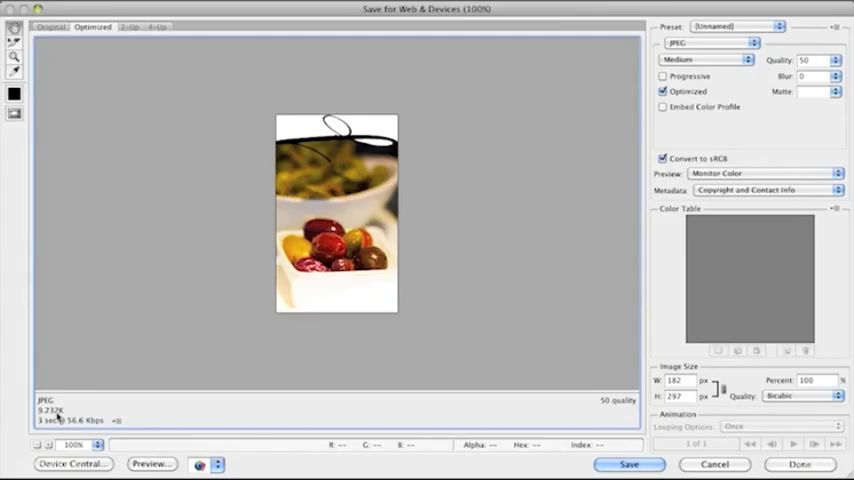
mouse_move(332, 251)
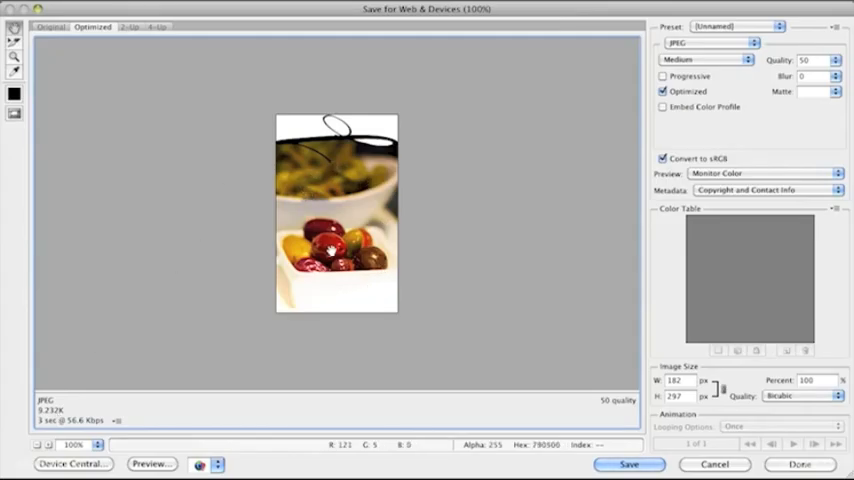
mouse_move(332, 174)
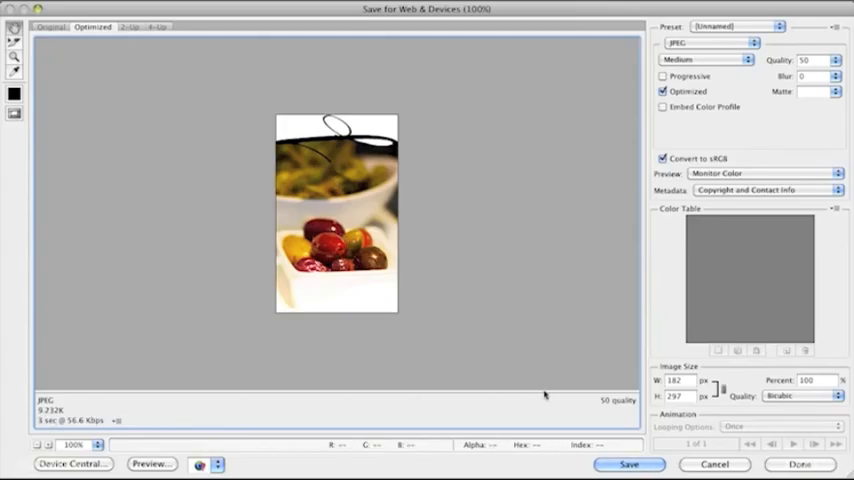
Step: Save the quality-50 optimized JPEG, navigating to the Ristorante Paolo folder
click(629, 463)
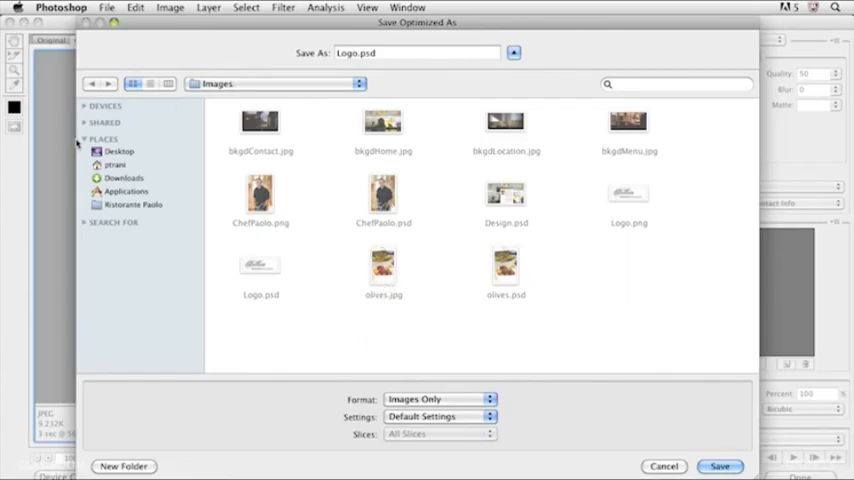
click(275, 83)
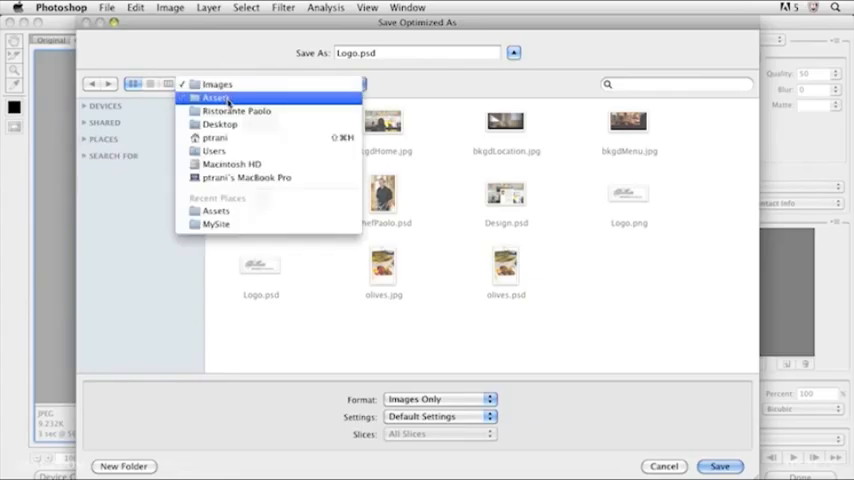
click(237, 111)
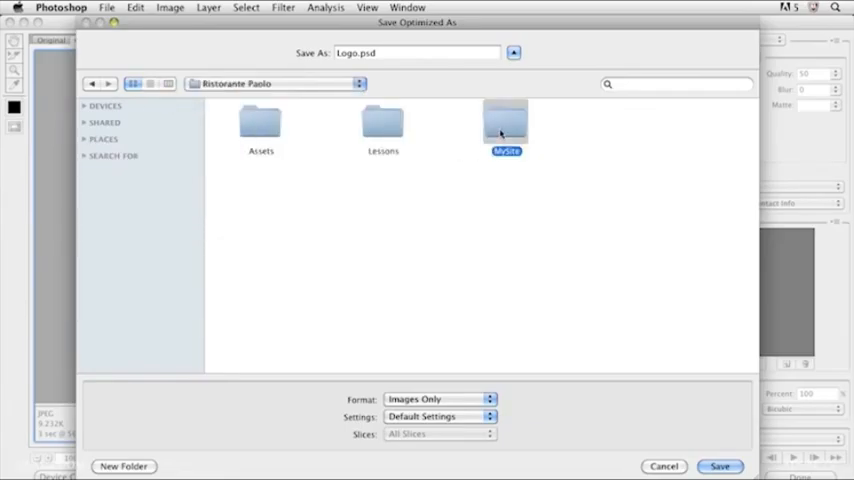